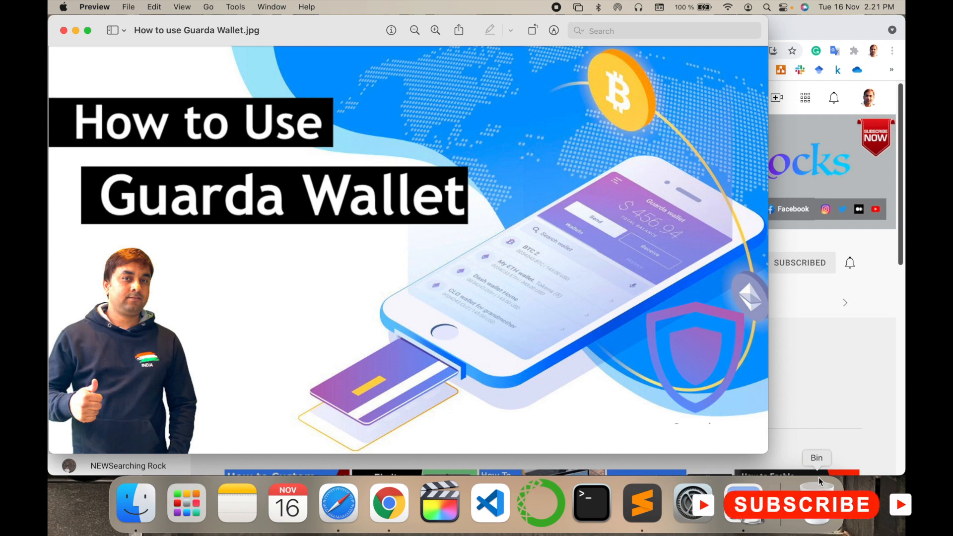
mouse_move(847, 409)
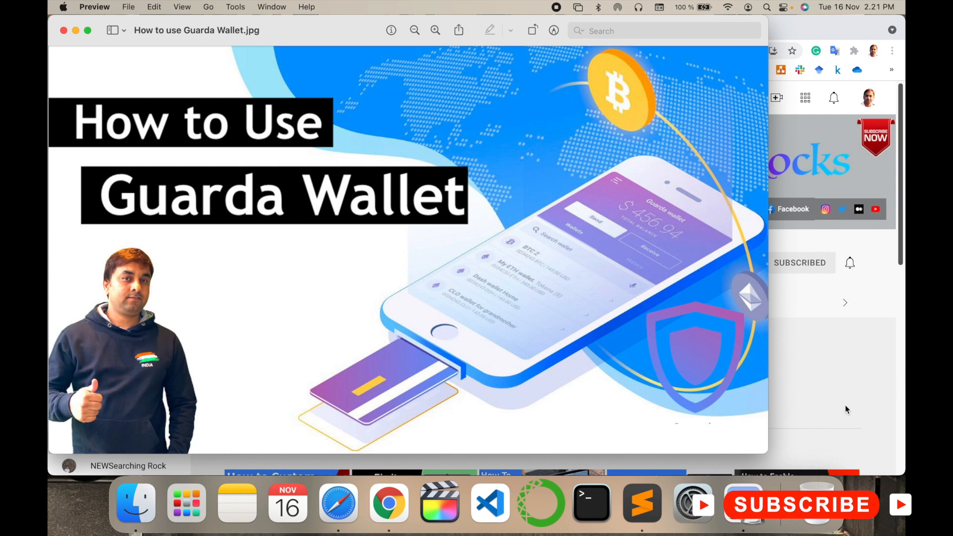
Close the How to use Guarda Wallet image in Preview
left_click(389, 503)
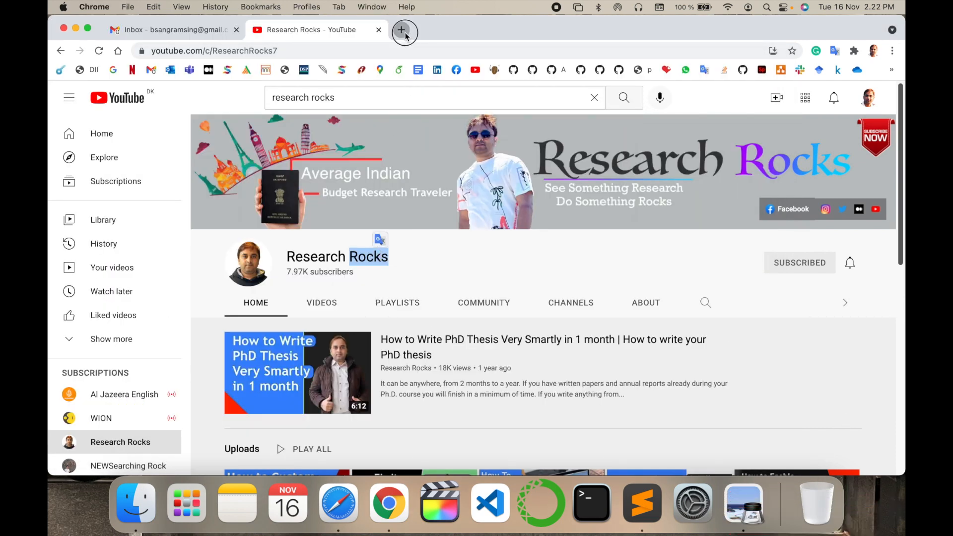
Start a new browser tab for a Google search of Guarda Wallet
left_click(401, 30)
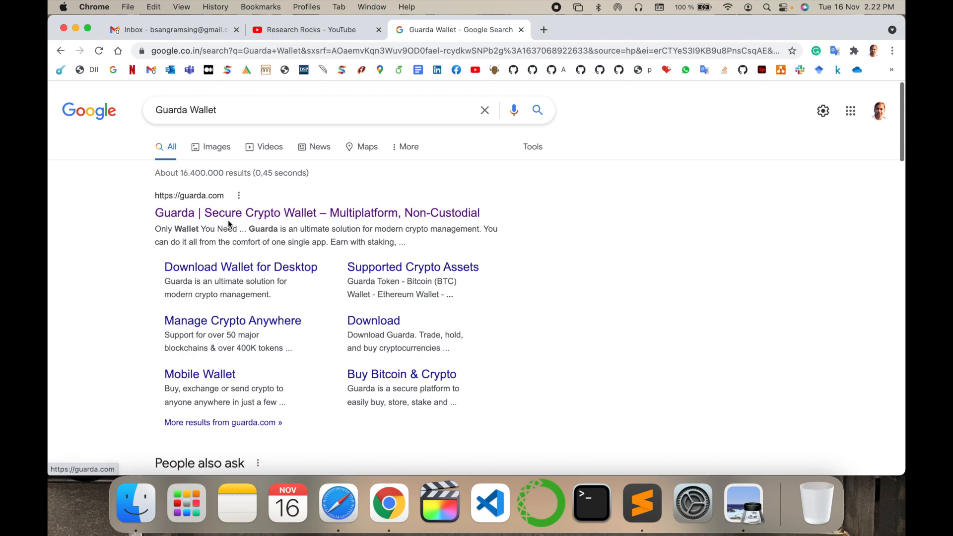
mouse_move(326, 221)
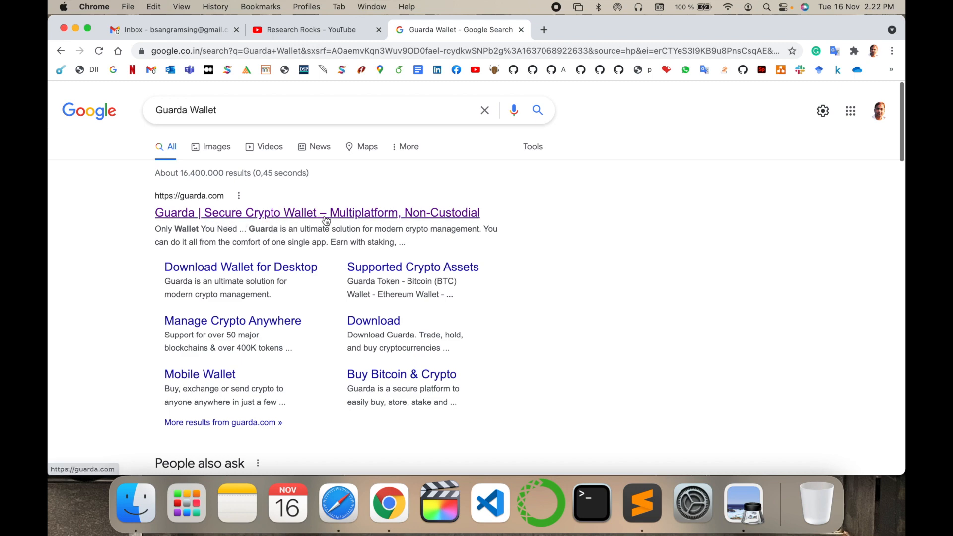
Go to guarda.com and download the macOS installer Guarda-1.0.20.dmg
left_click(317, 212)
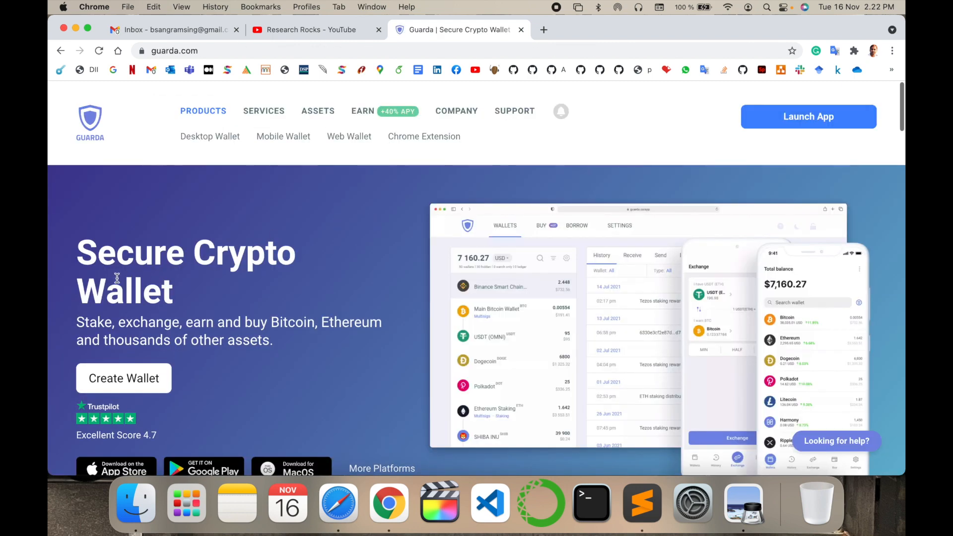
scroll("down", 3)
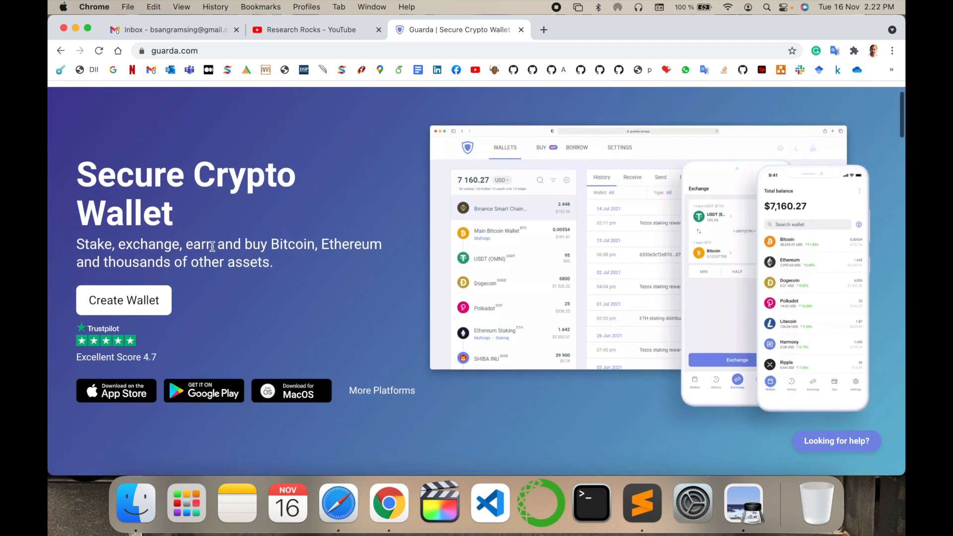
mouse_move(154, 267)
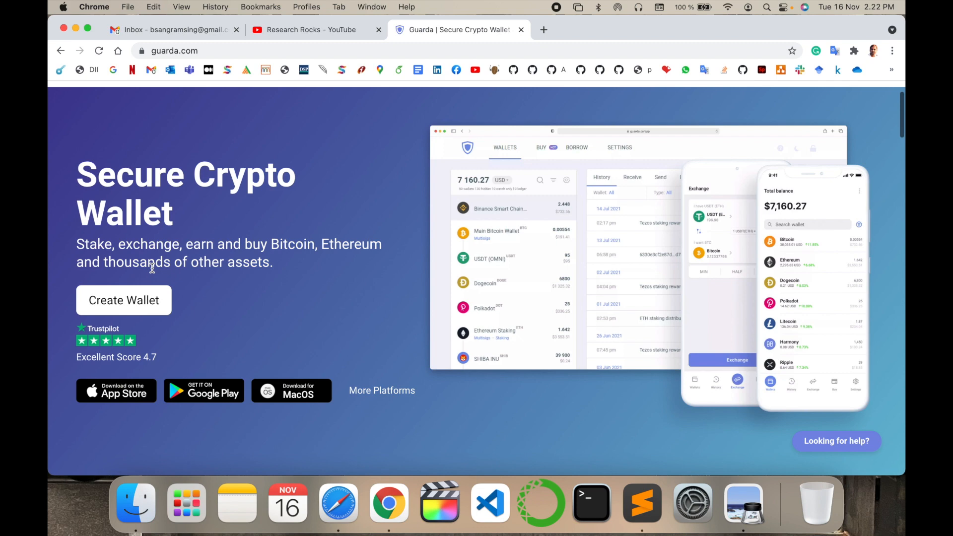
scroll("down", 3)
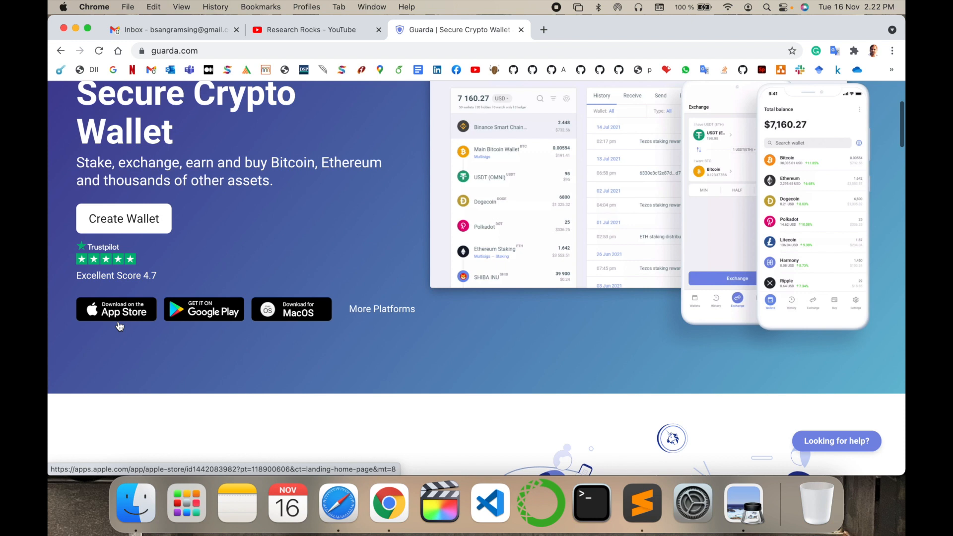
mouse_move(273, 337)
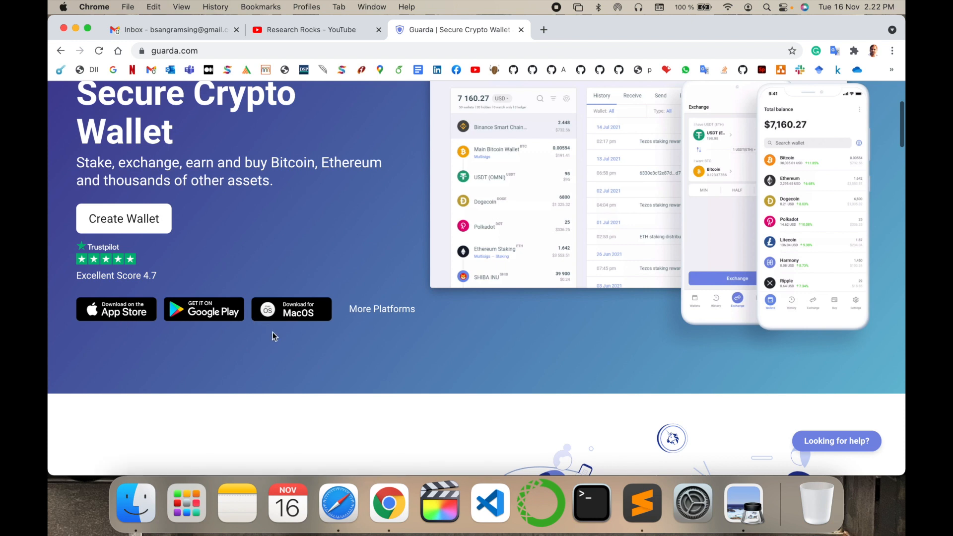
mouse_move(291, 312)
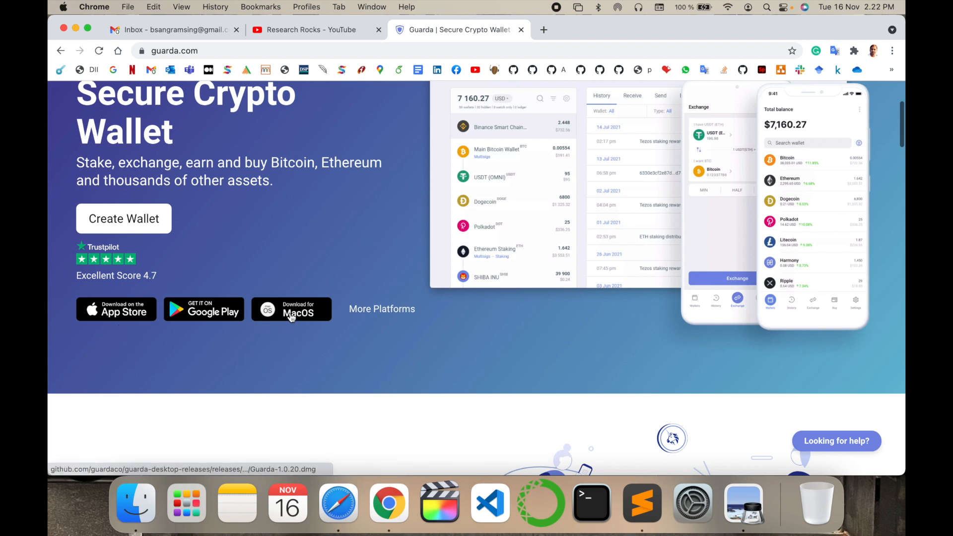
left_click(543, 29)
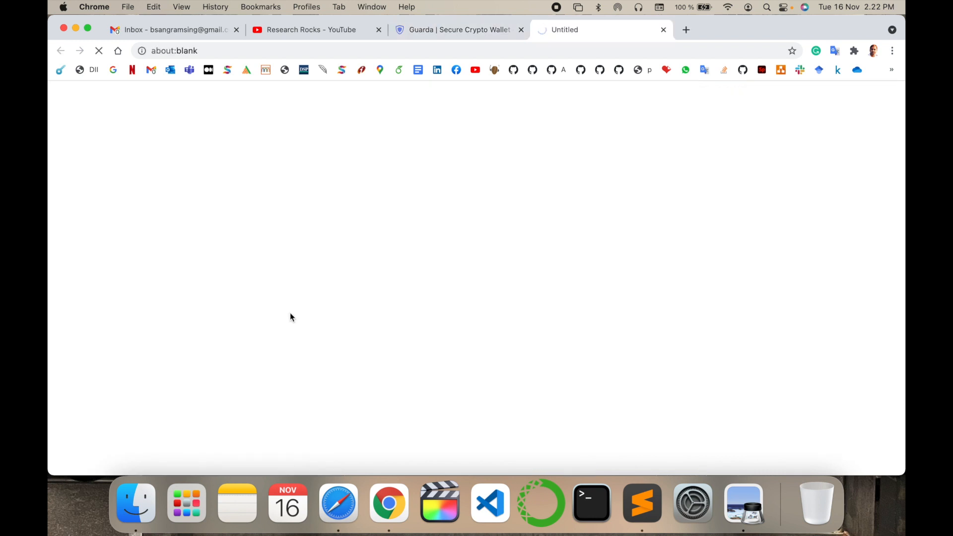
Close the extra empty tab and dismiss the thank-you-for-downloading popup
left_click(459, 29)
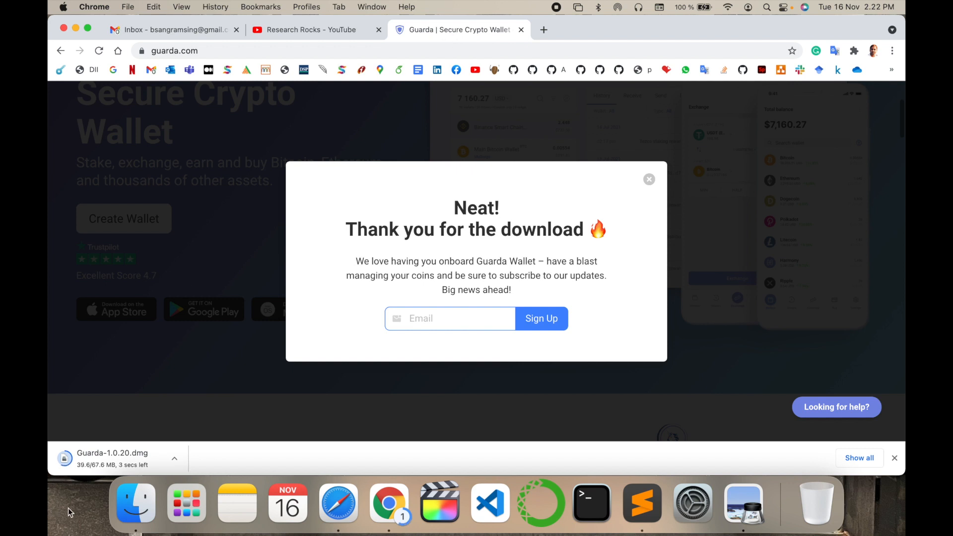
left_click(649, 179)
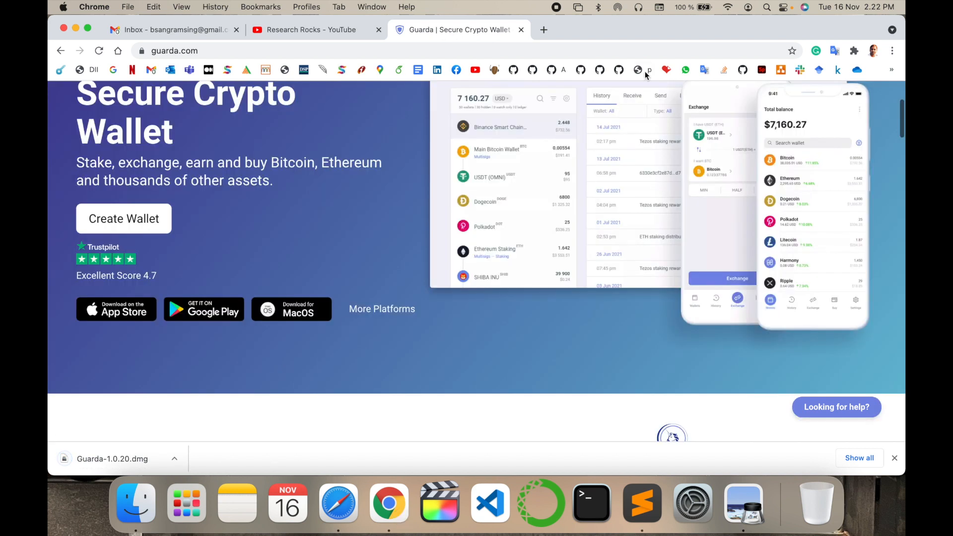
Launch the web app, confirm the wallet password and download the backup file
left_click(124, 218)
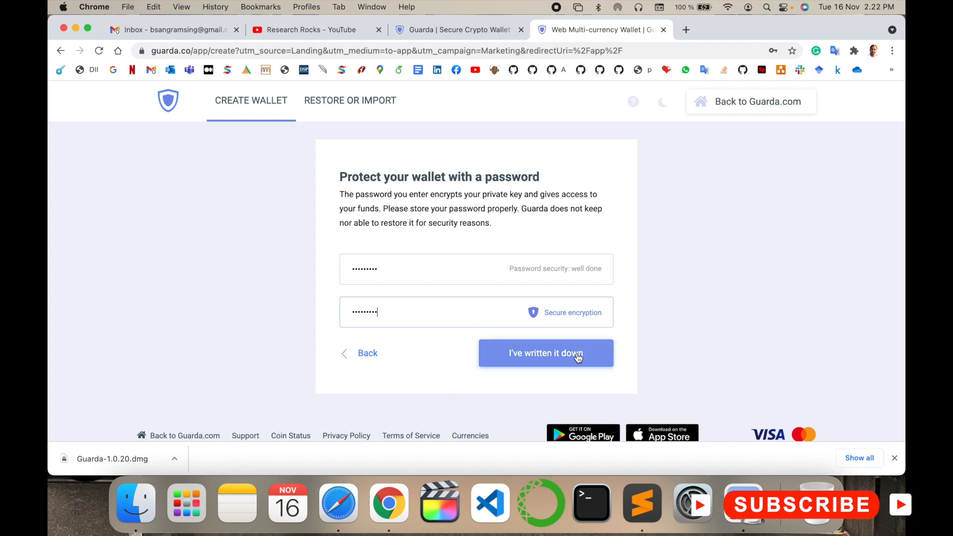
left_click(545, 354)
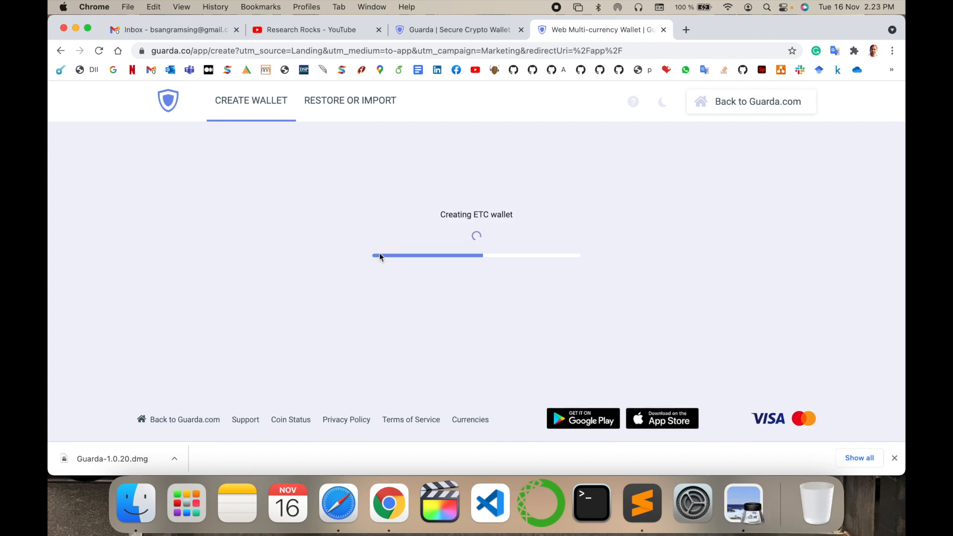
mouse_move(356, 316)
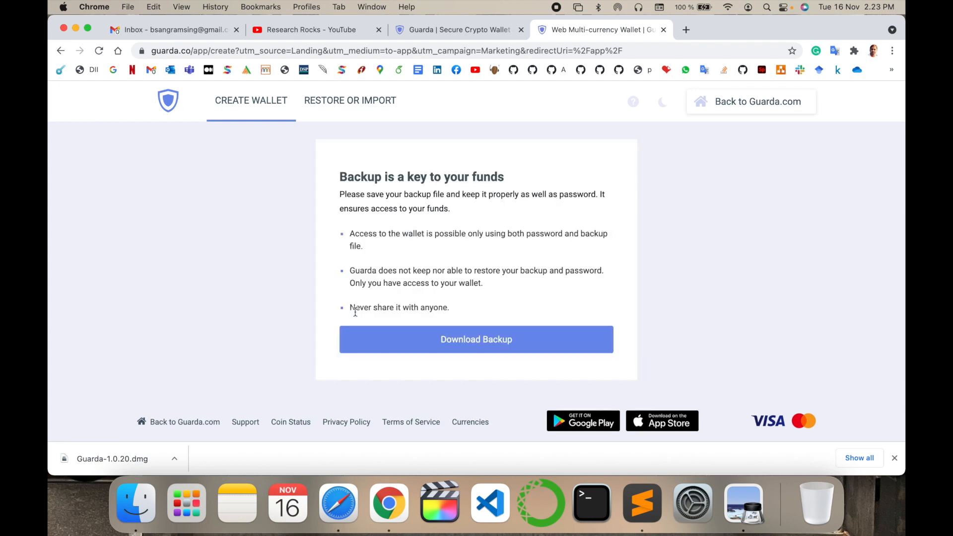
mouse_move(475, 348)
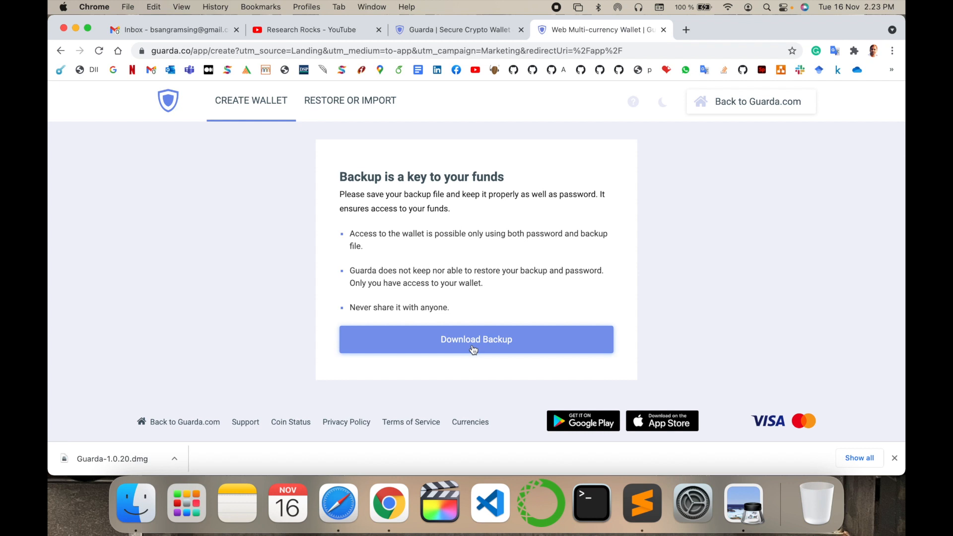
left_click(475, 339)
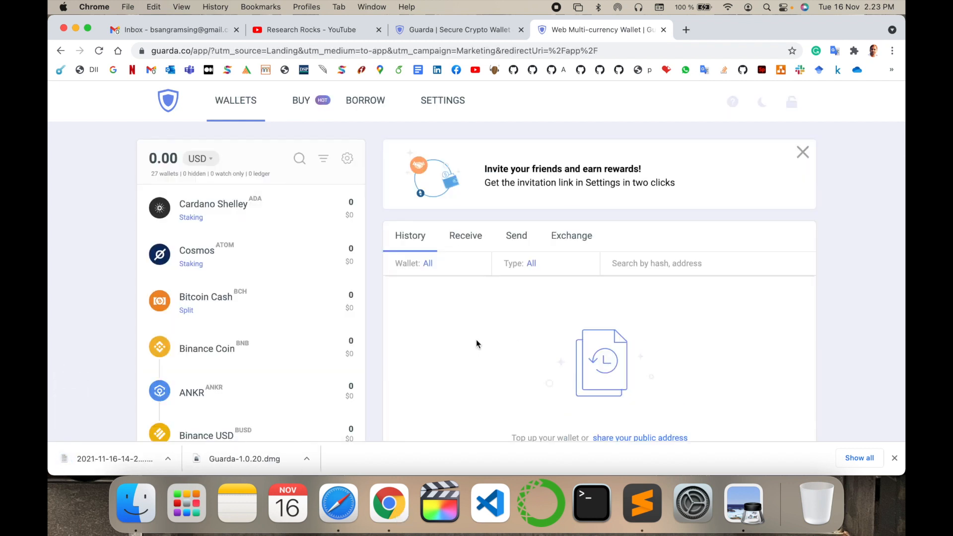
Lock the wallet, then unlock it with the password on the Welcome back screen
left_click(791, 101)
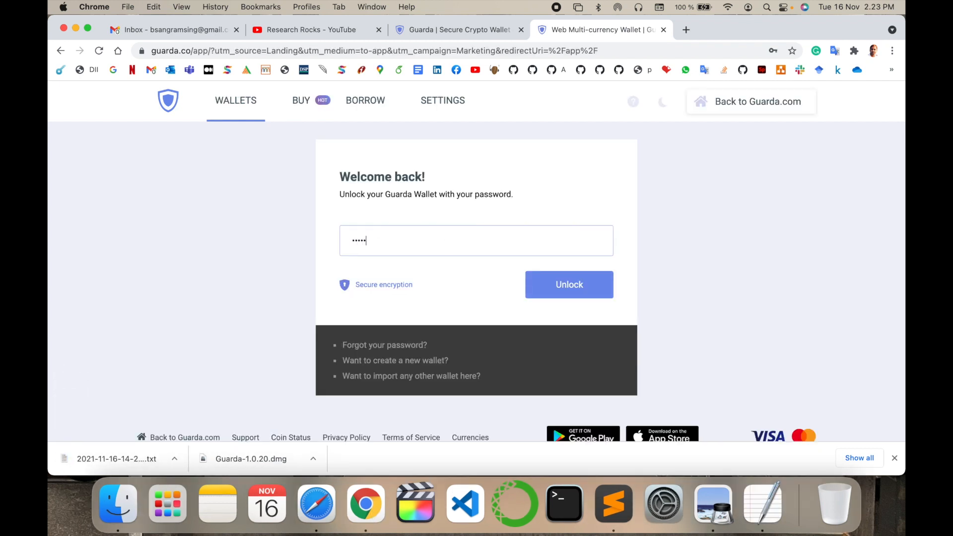
left_click(568, 285)
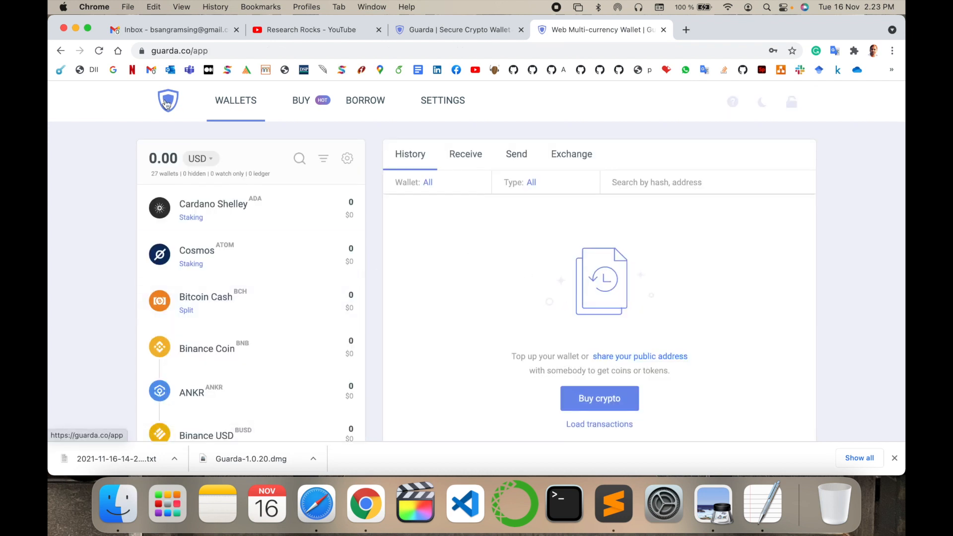
mouse_move(250, 110)
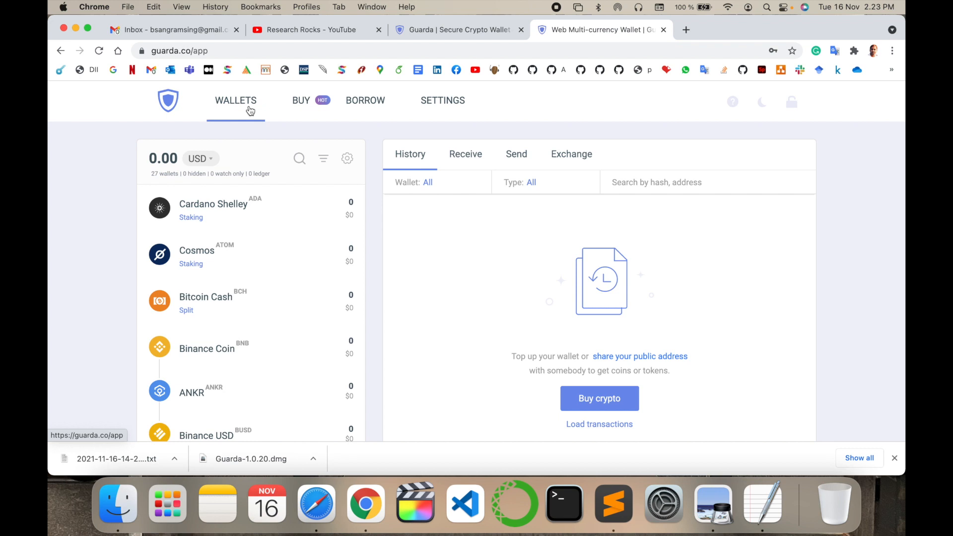
scroll("down", 3)
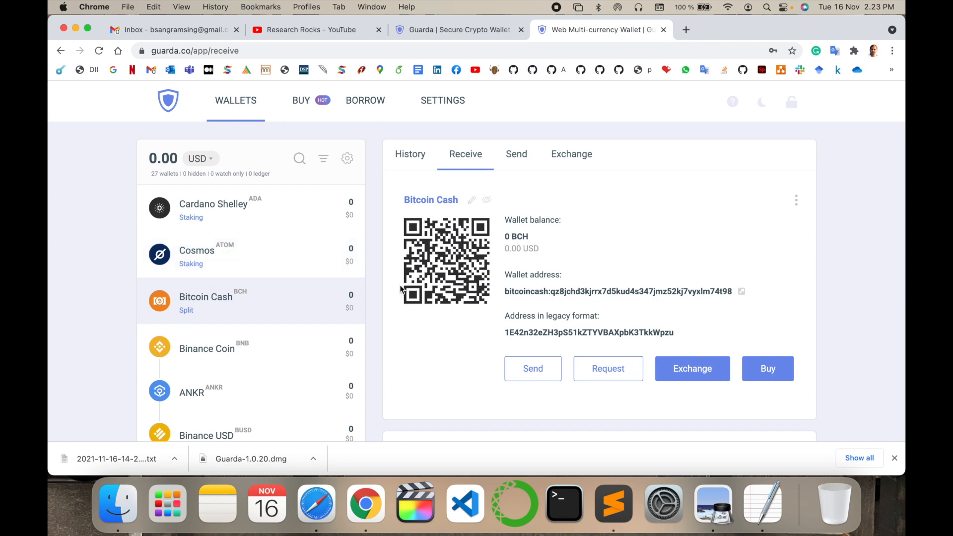
mouse_move(692, 368)
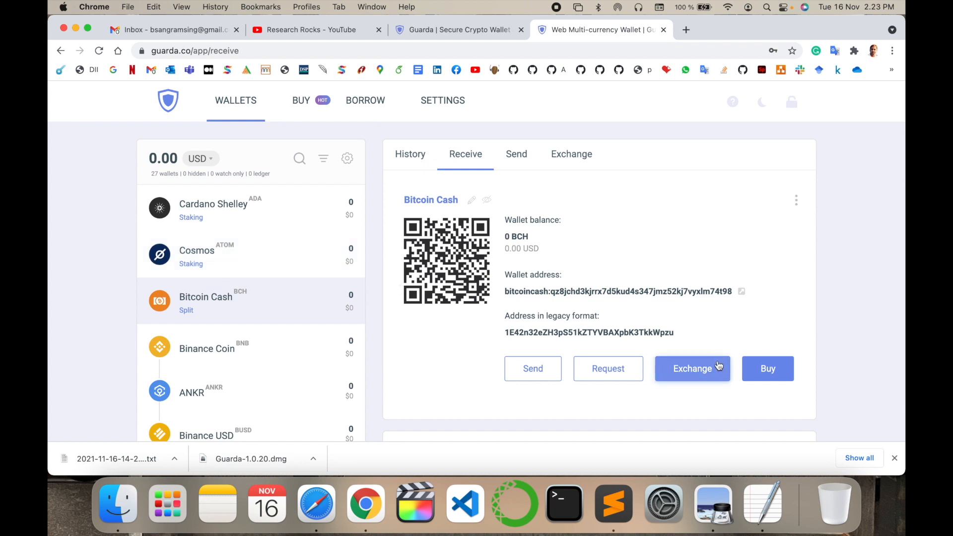
mouse_move(608, 368)
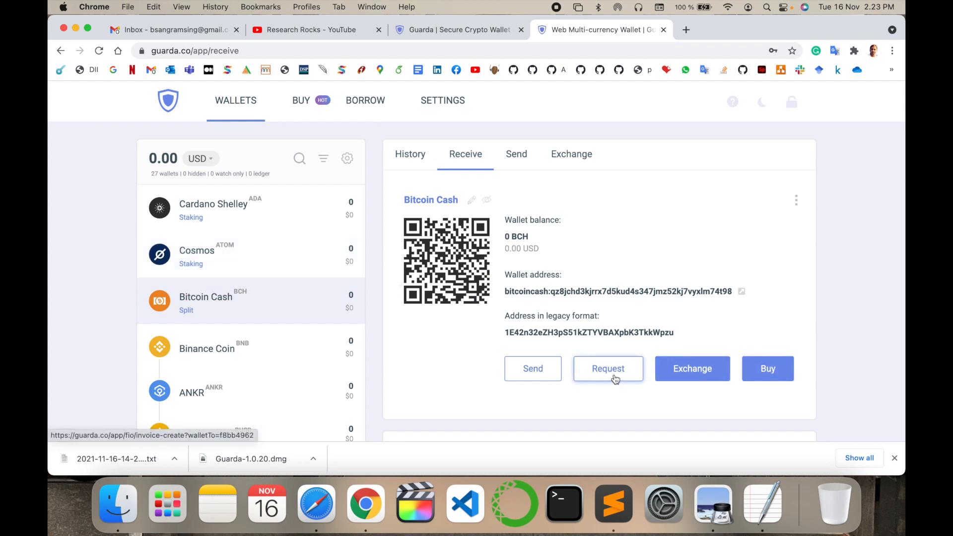
mouse_move(533, 369)
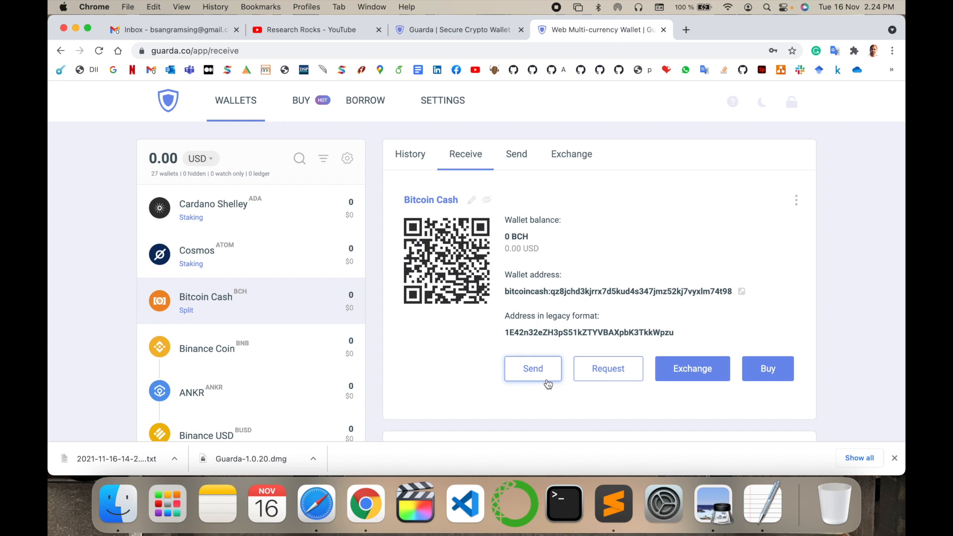
View the Buy page for Bitcoin Cash with its 1000 USD quote, then return to the wallets overview
left_click(767, 368)
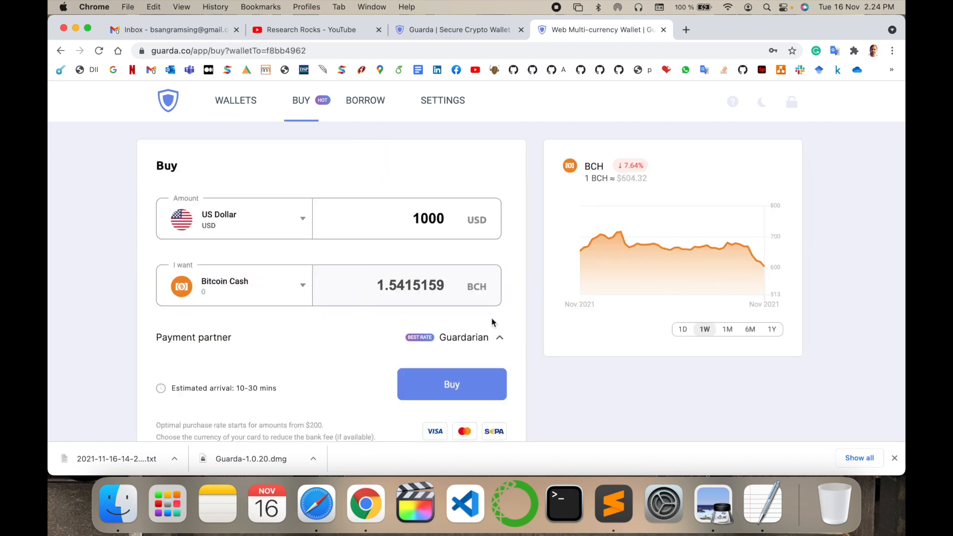
left_click(236, 101)
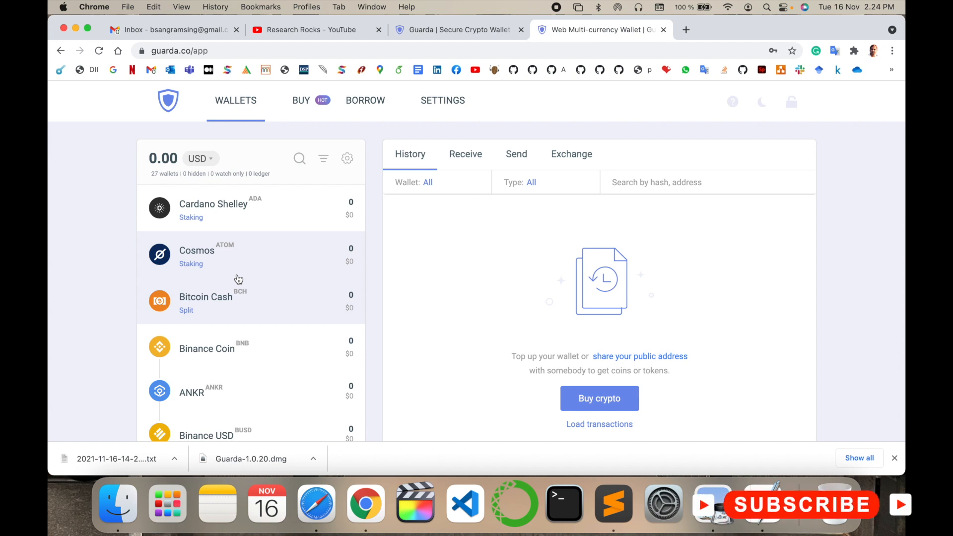
scroll("down", 3)
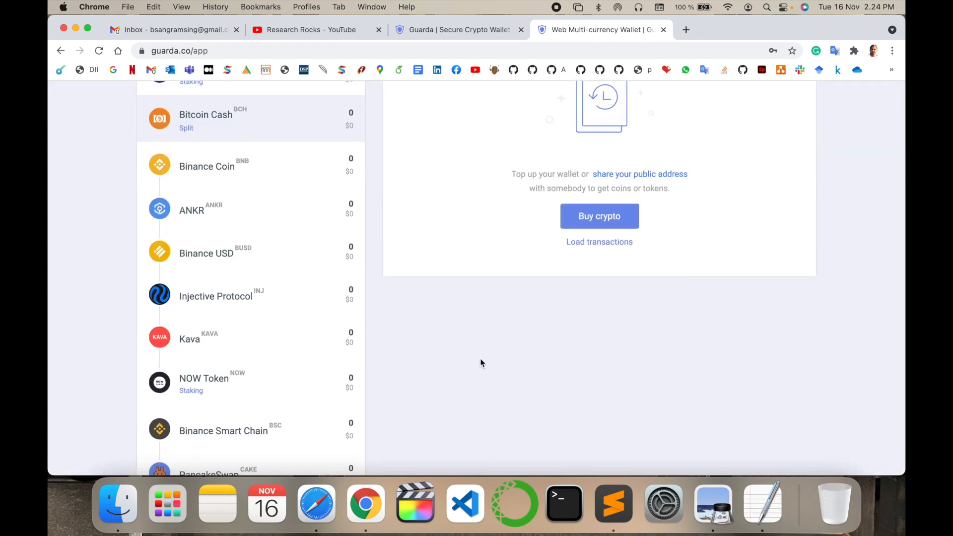
scroll("down", 3)
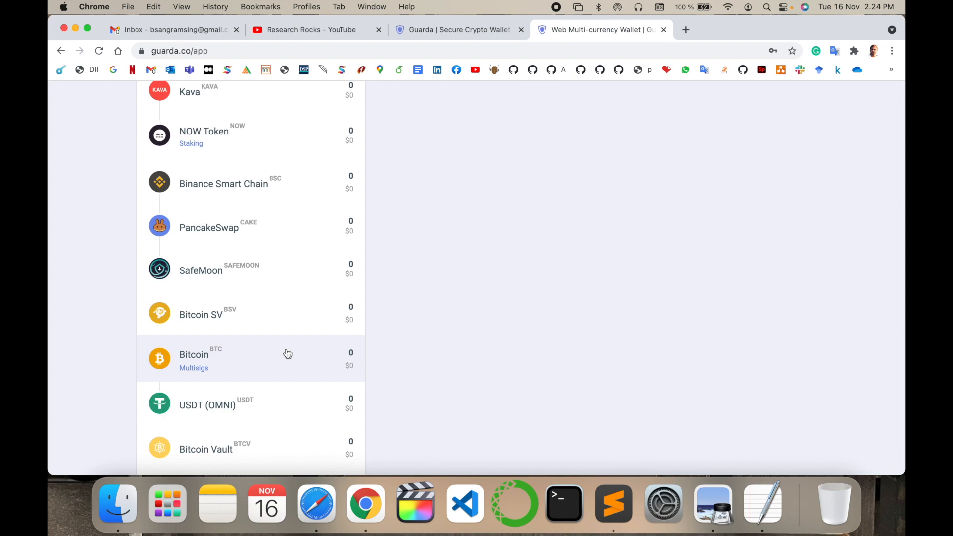
scroll("up", 3)
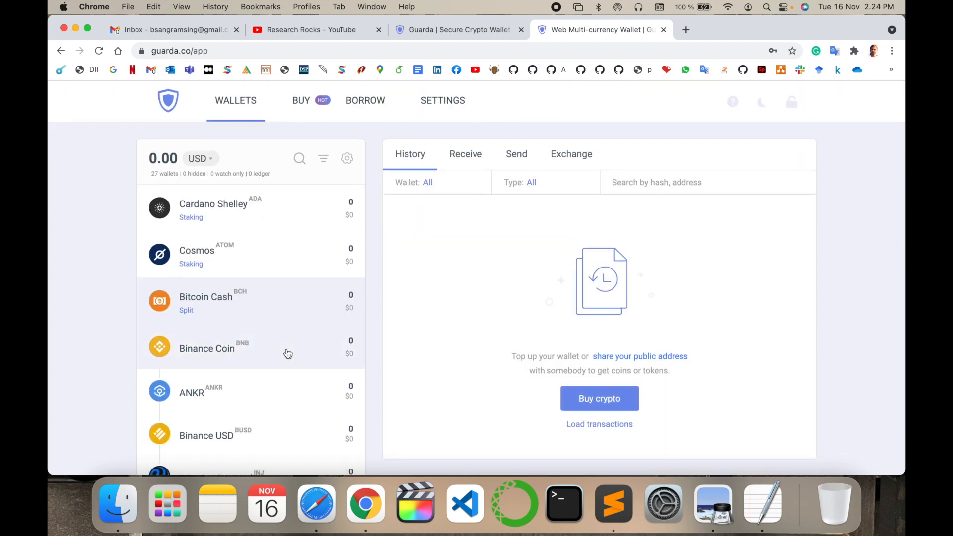